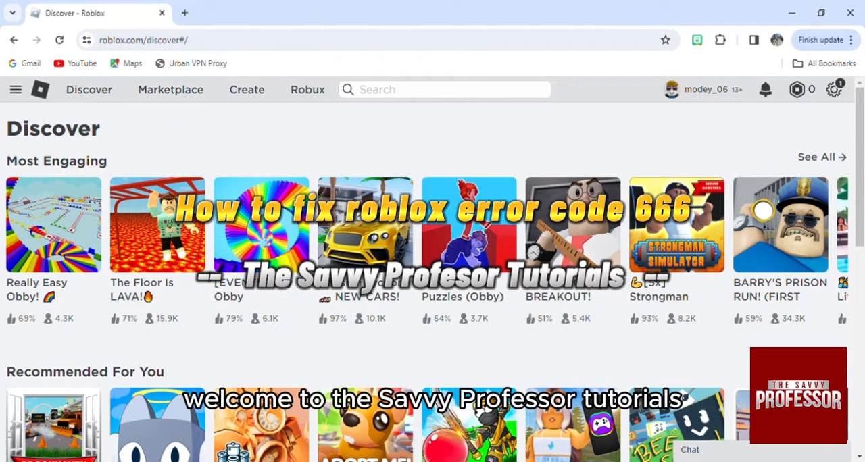
mouse_move(309, 422)
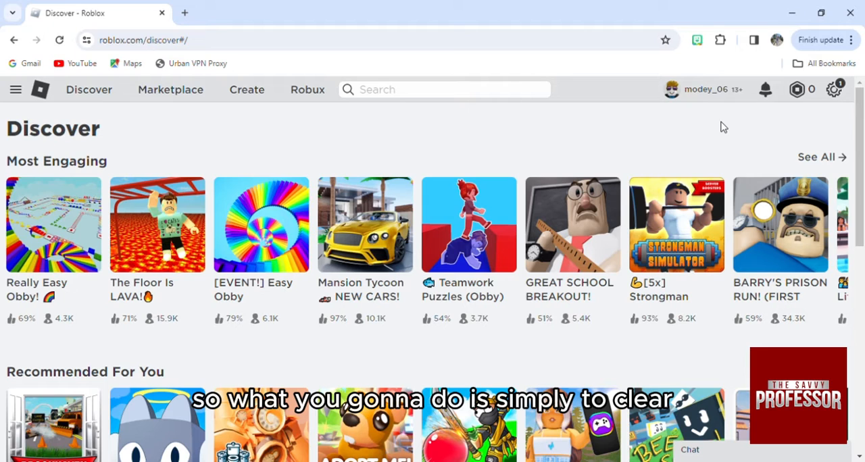
mouse_move(624, 135)
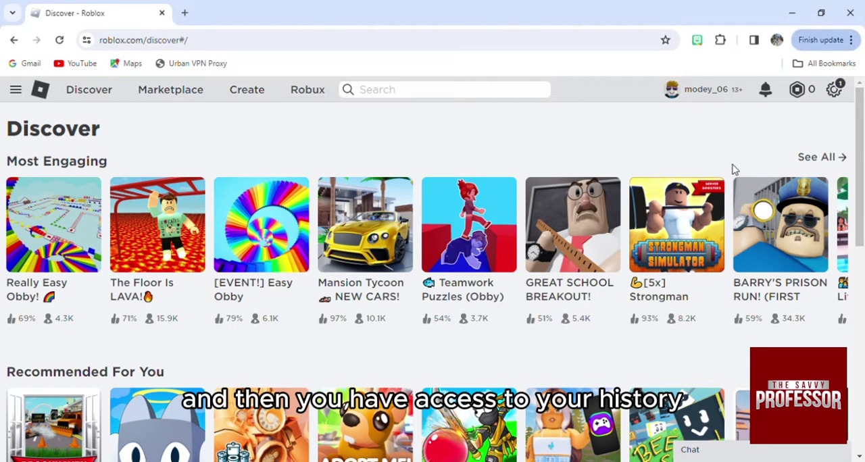
mouse_move(654, 214)
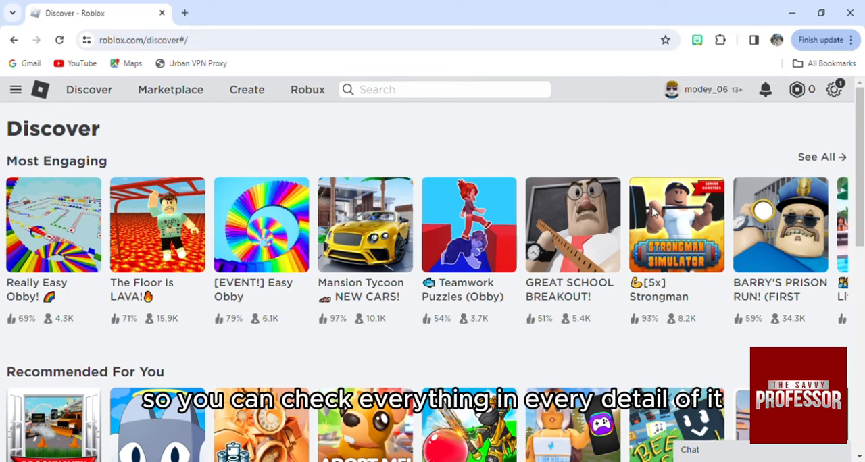
mouse_move(561, 217)
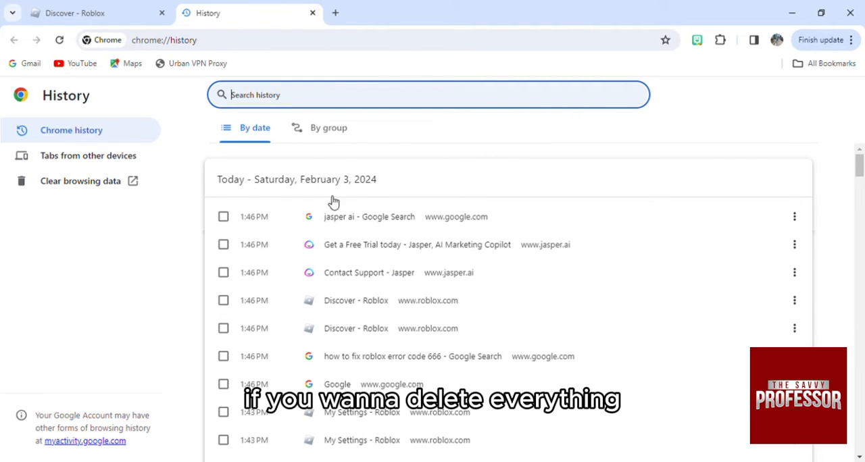
mouse_move(157, 157)
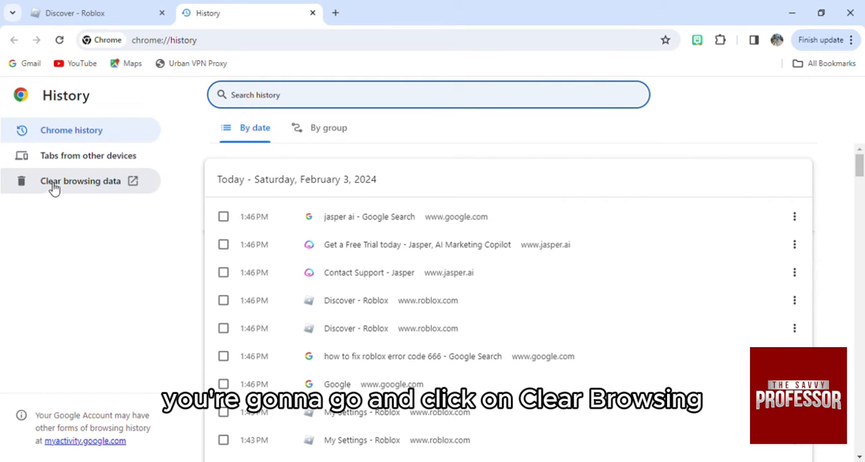
From the history page, bring up Clear browsing data and show its Advanced data-type list
click(81, 181)
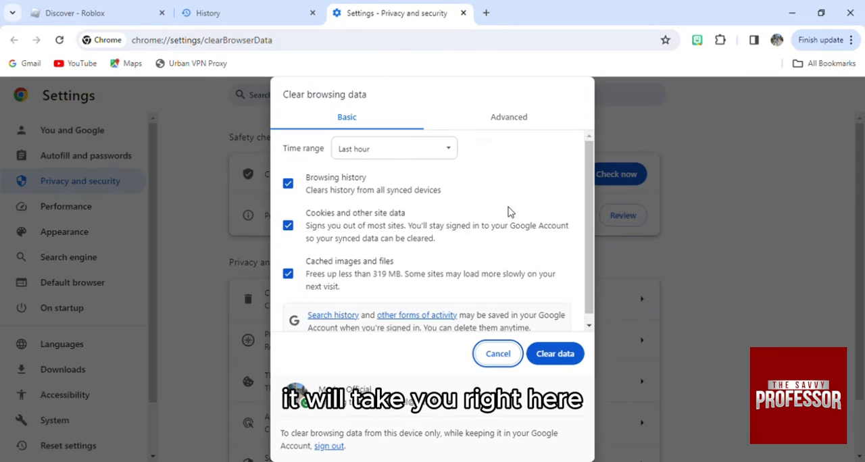
mouse_move(468, 259)
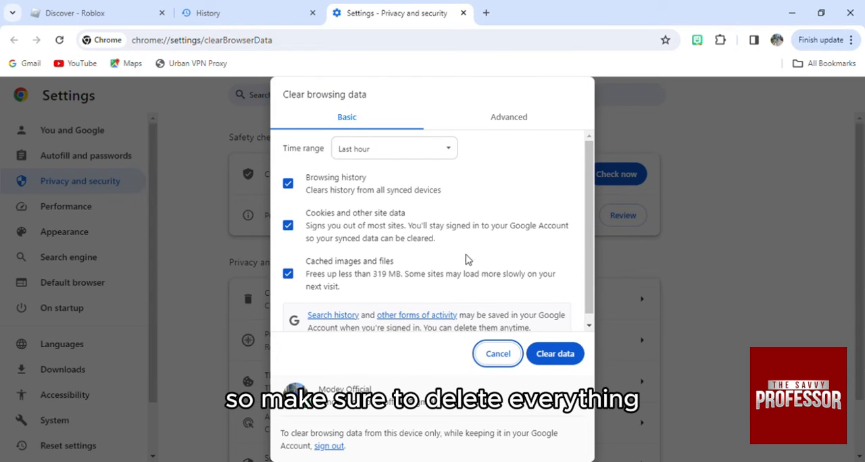
click(509, 117)
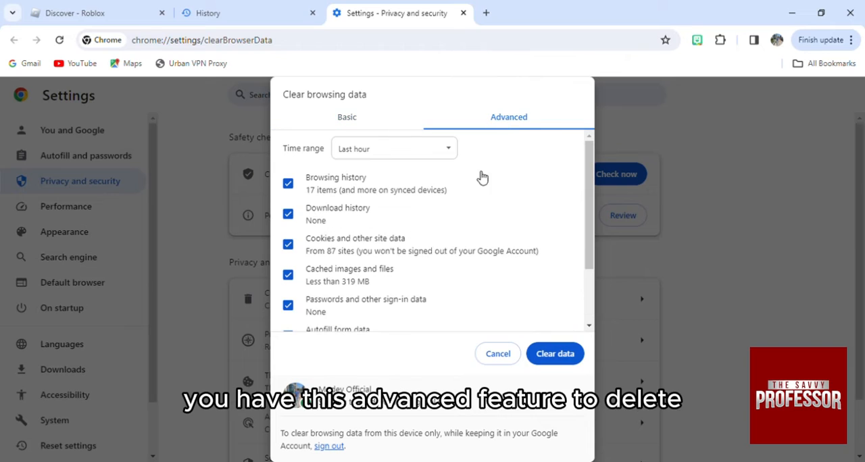
mouse_move(574, 227)
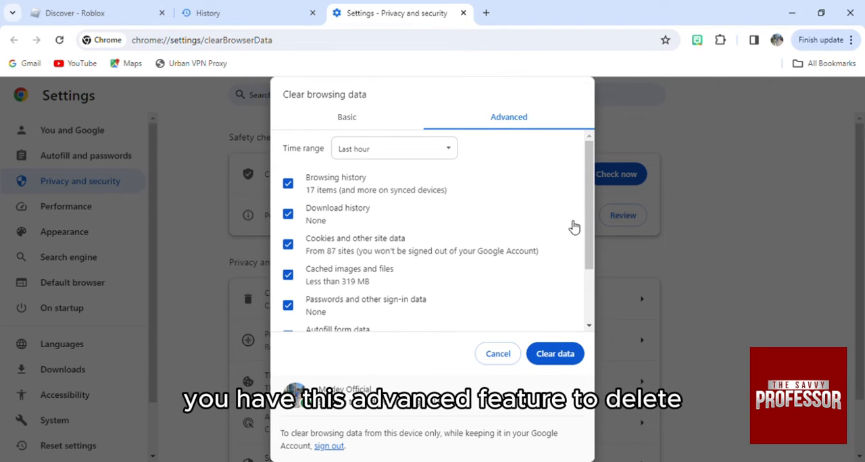
Review the checked data types and clear the last hour's cookies, cache, passwords, autofill and site settings
scroll(down, 3)
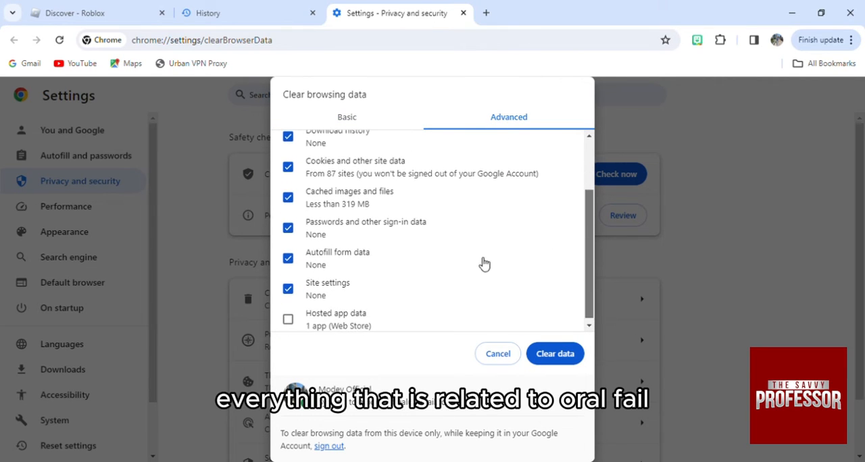
mouse_move(342, 295)
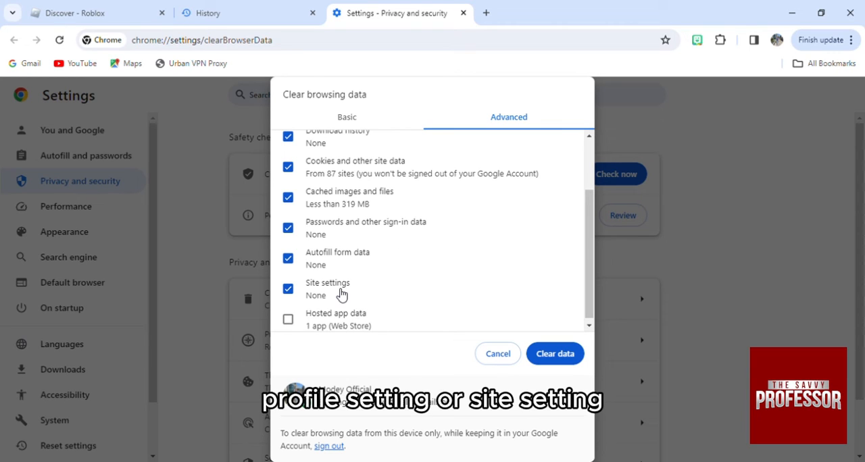
mouse_move(346, 292)
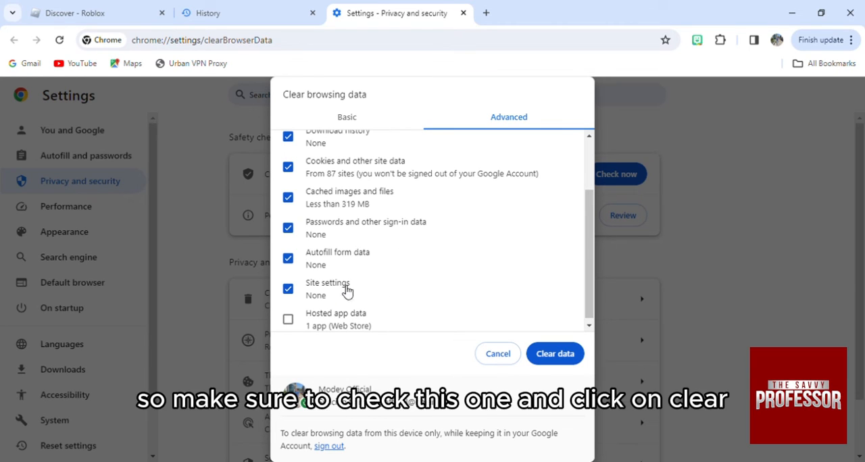
mouse_move(567, 363)
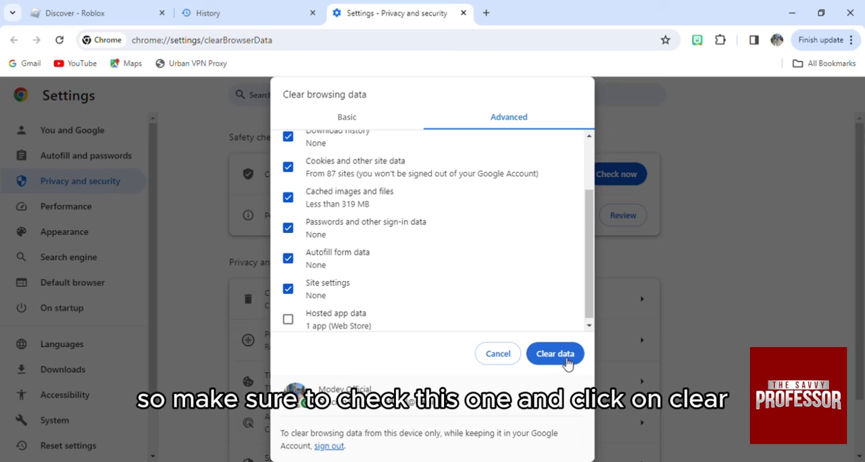
click(555, 354)
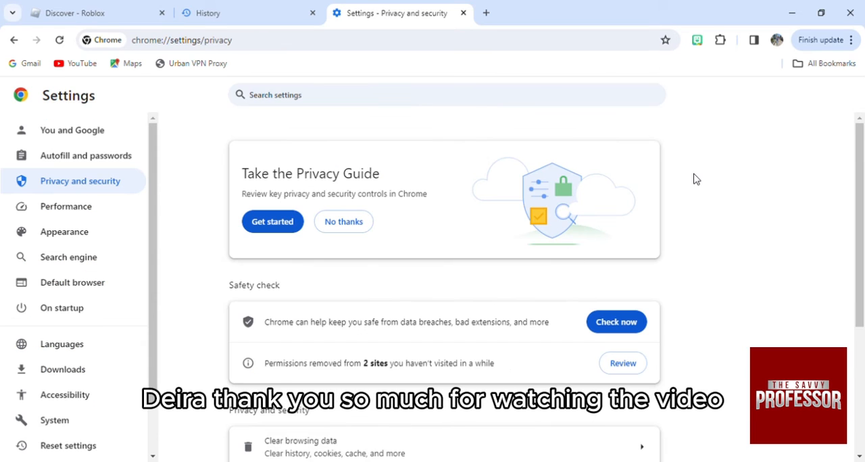